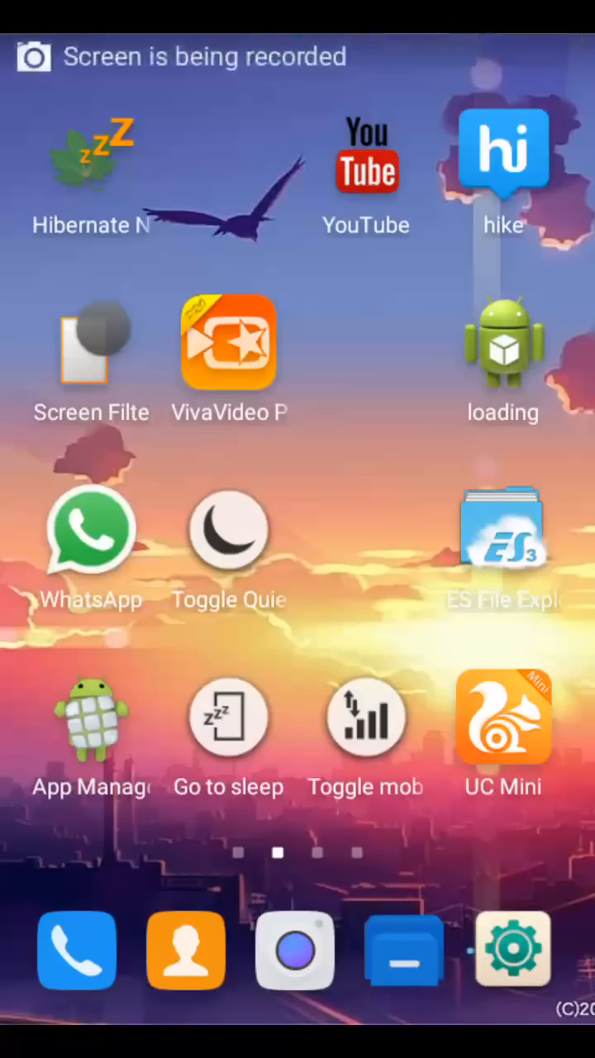
Swipe across the Android home screens toward the ES File Explorer icon
scroll(left, 3)
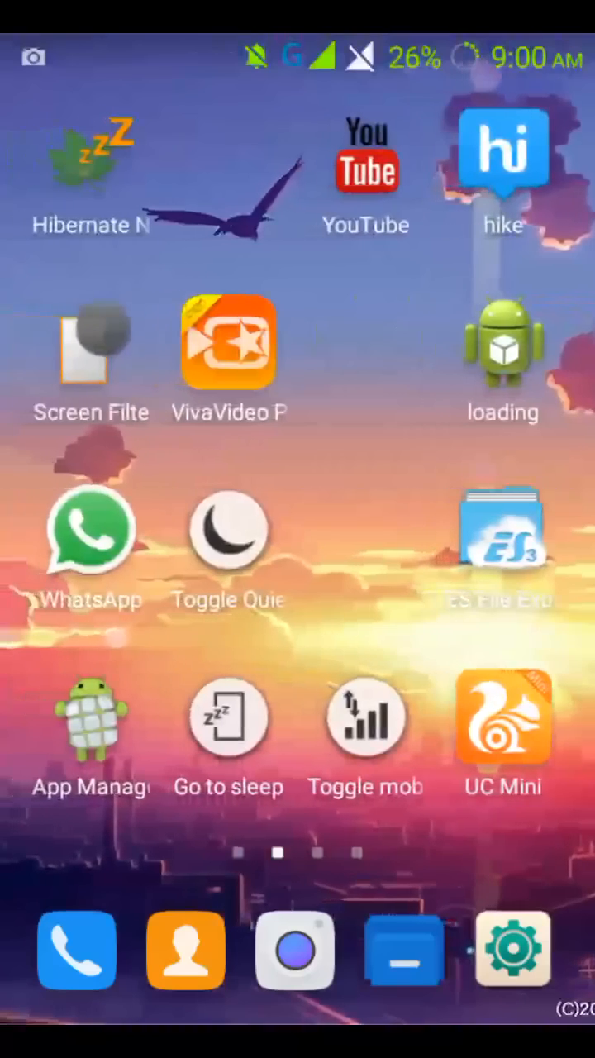
scroll(left, 3)
text(disk)
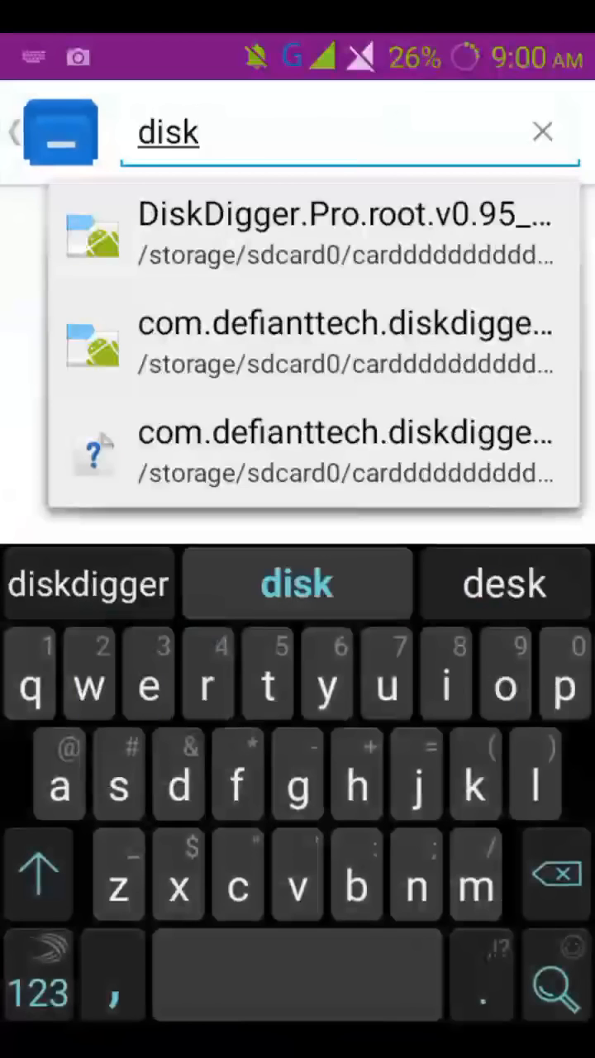
Launch the DiskDigger.Pro.root APK installer from the search results
click(431, 390)
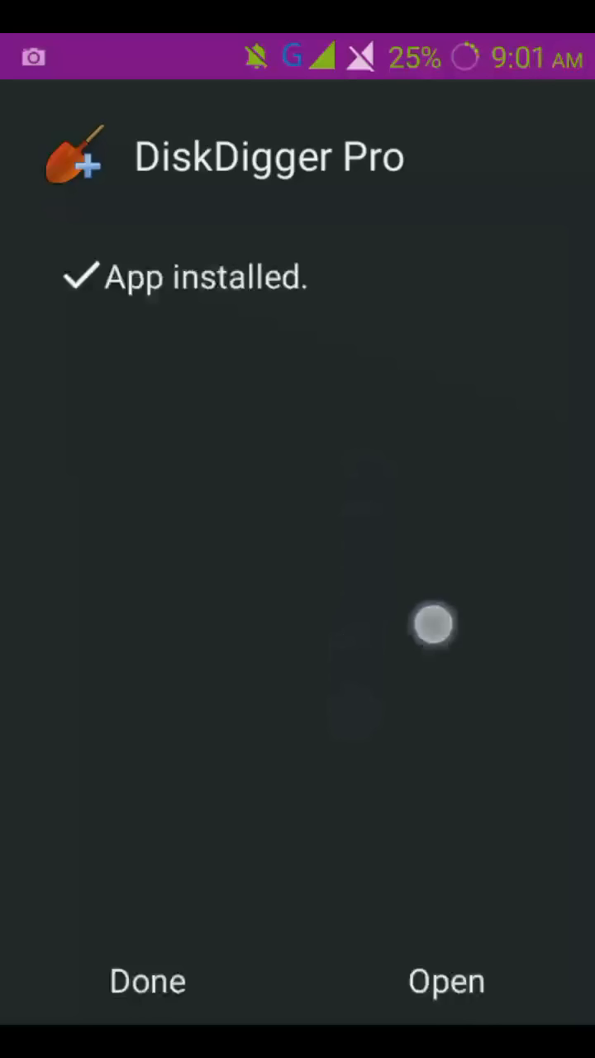
Launch DiskDigger Pro, authorize root access and refresh the scannable device list
click(447, 978)
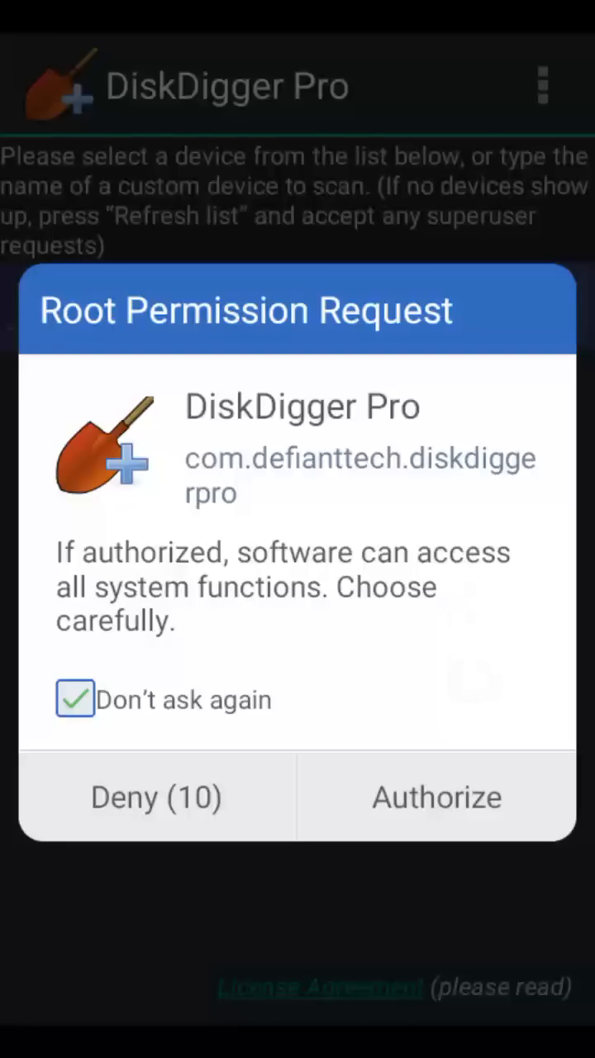
click(435, 797)
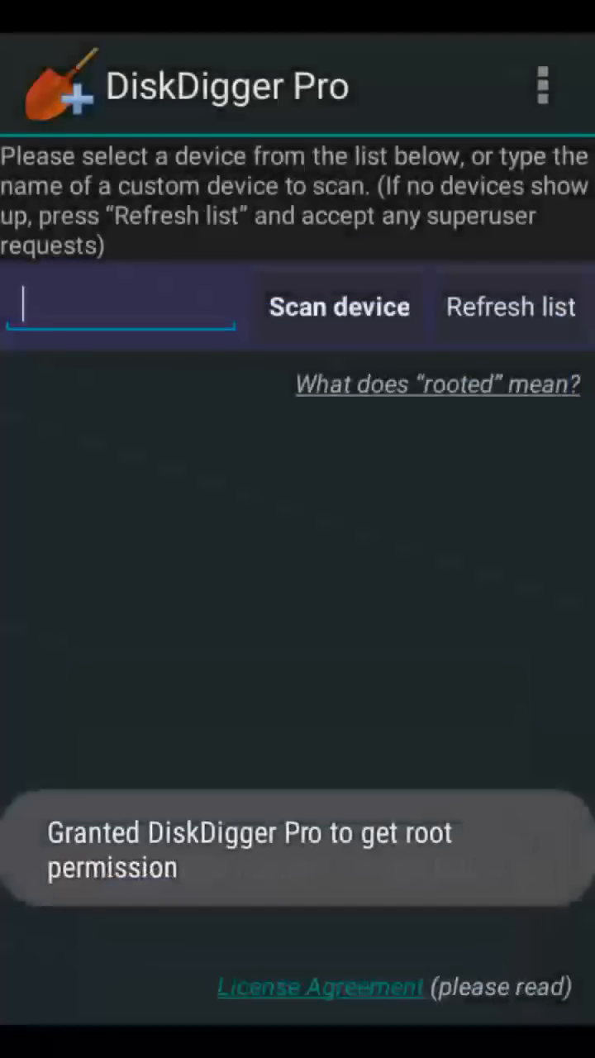
click(339, 306)
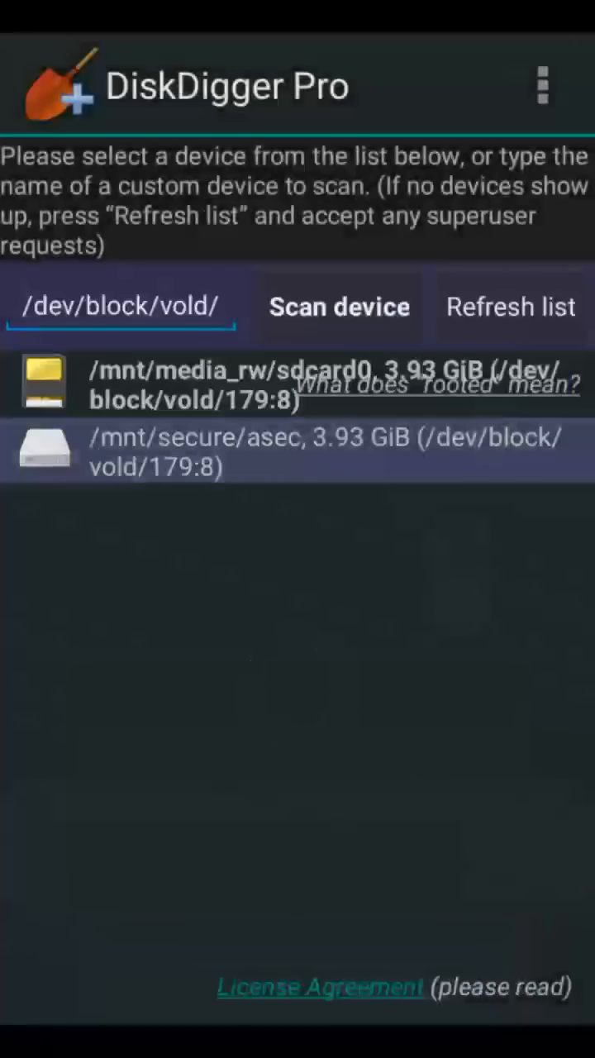
Select /mnt/media_rw/sdcard0 and confirm JPG, PNG, MP3, MP4 and WAV as file types
click(339, 306)
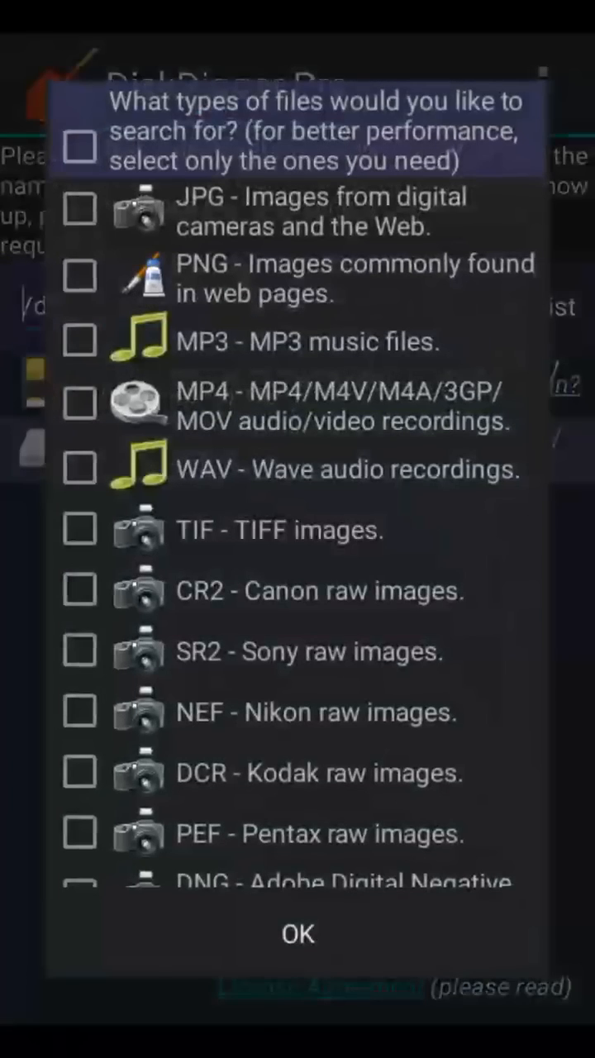
scroll(down, 3)
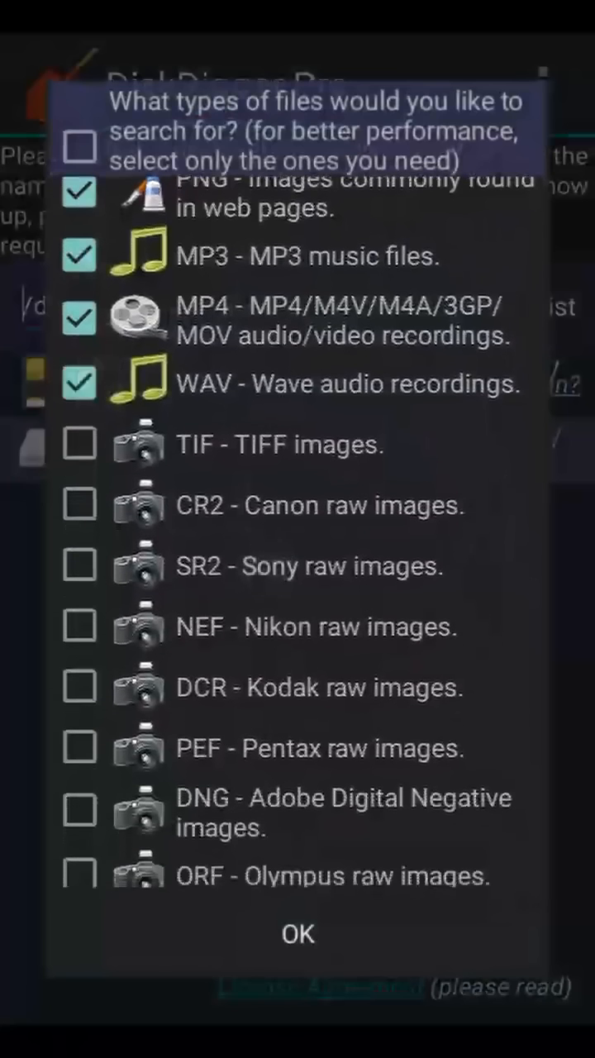
scroll(down, 3)
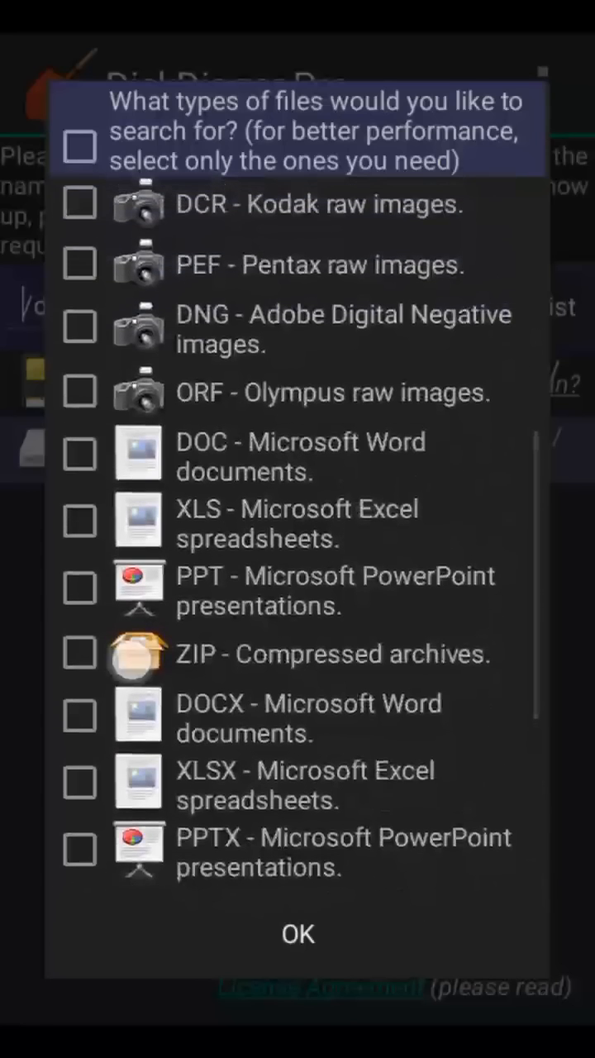
scroll(down, 3)
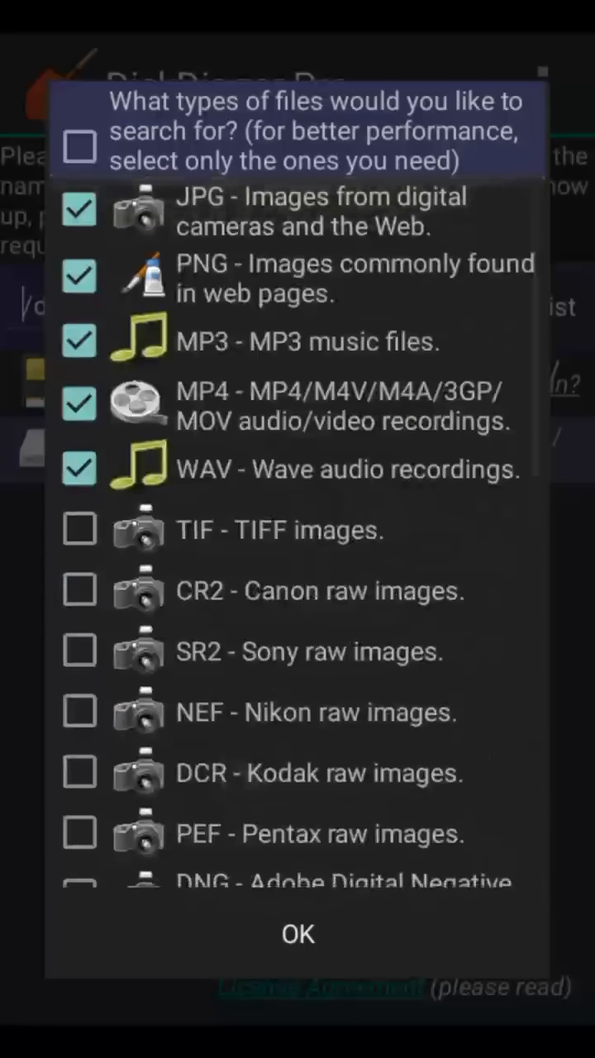
click(297, 934)
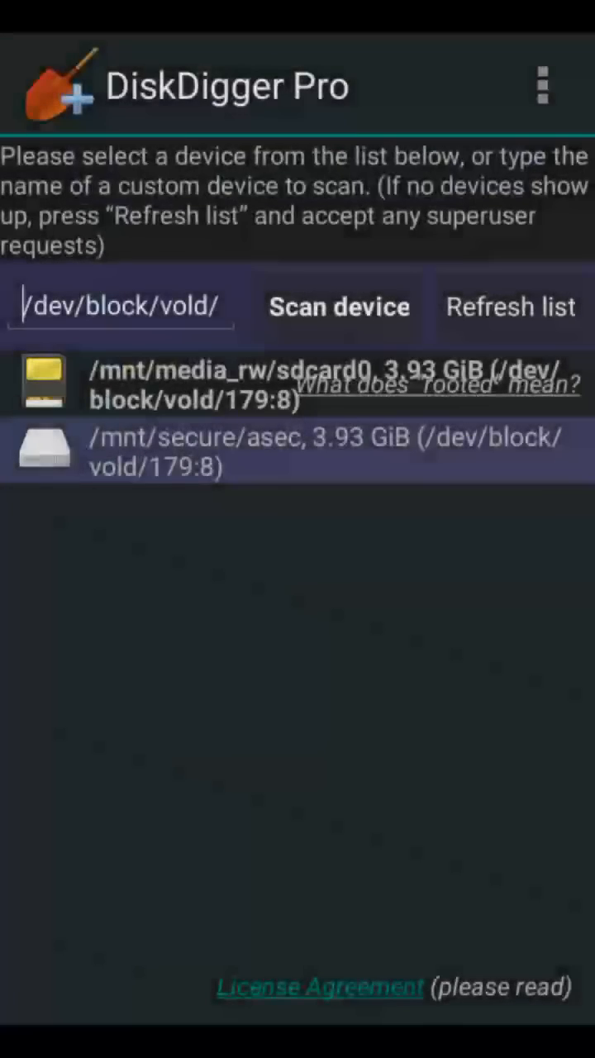
Start the deleted-file scan of the sdcard0 partition
click(339, 308)
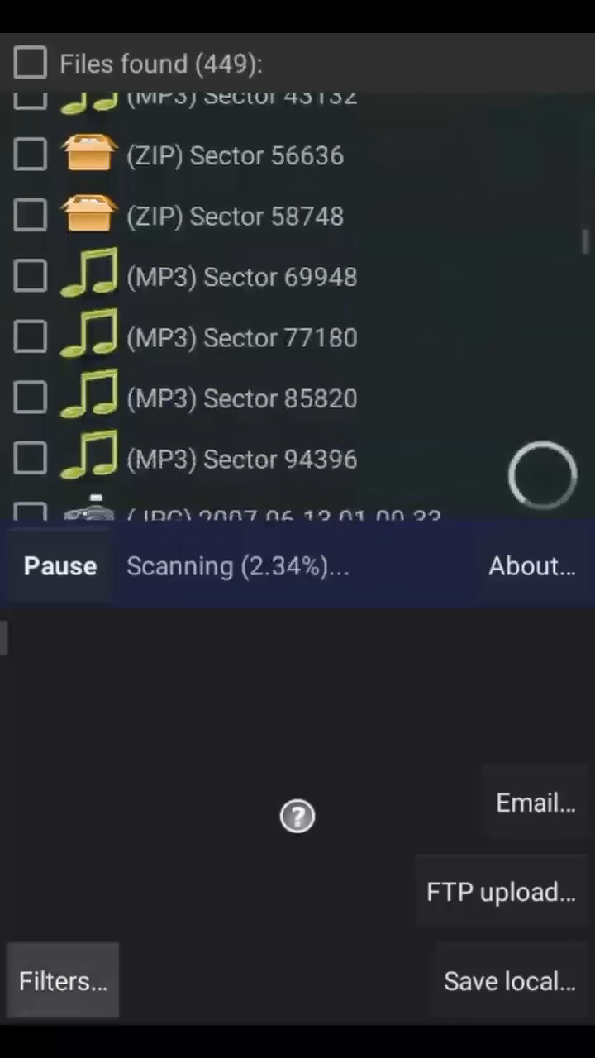
Filter the scan results to a minimum file size of 100000 bytes
click(60, 982)
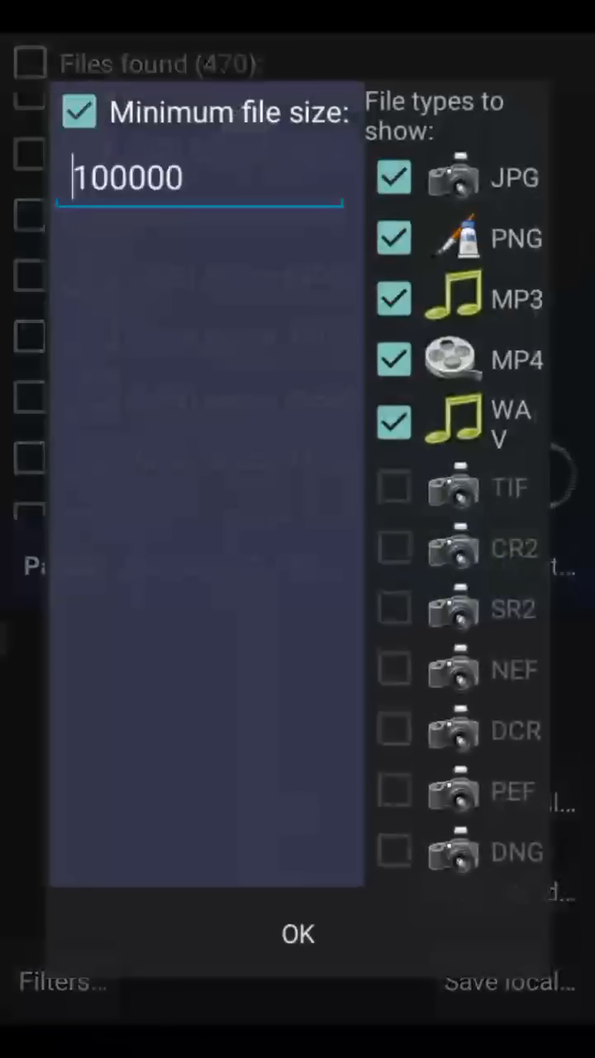
click(81, 114)
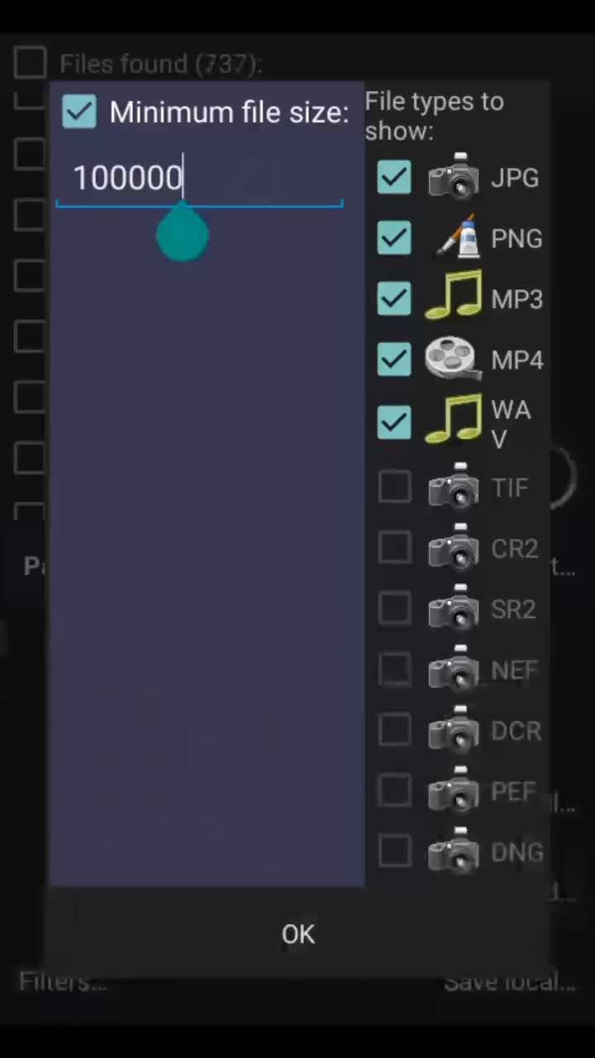
click(298, 934)
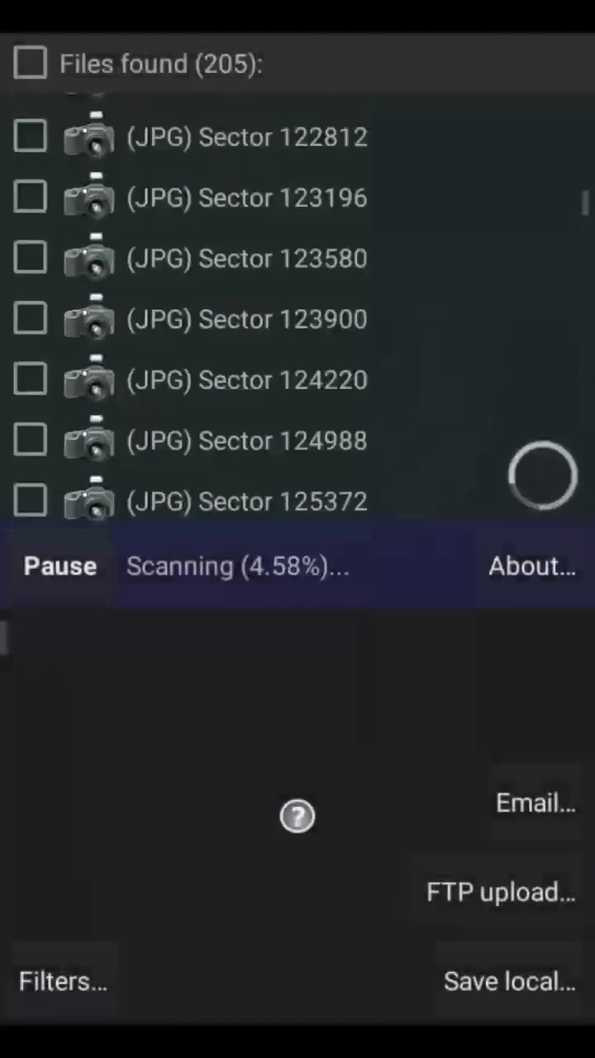
Hide PNG files from the results and preview a recovered cityscape JPG
click(62, 983)
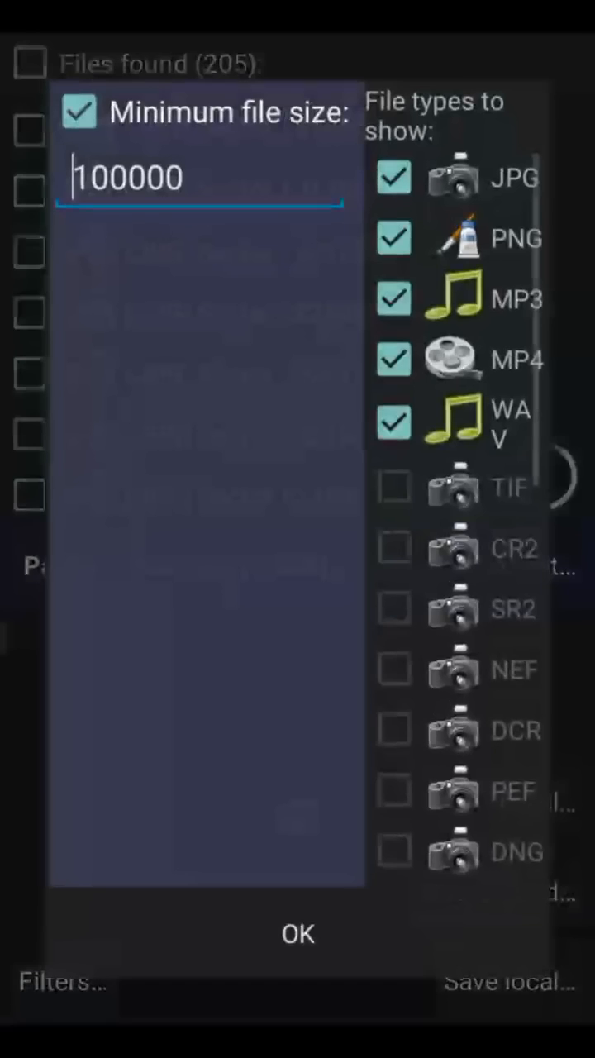
click(394, 238)
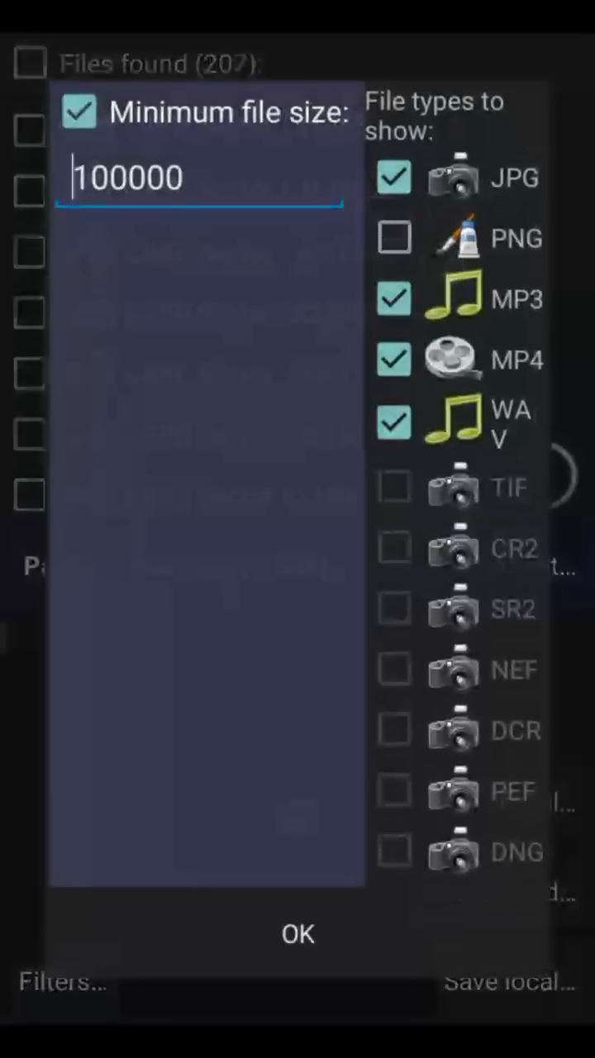
click(297, 933)
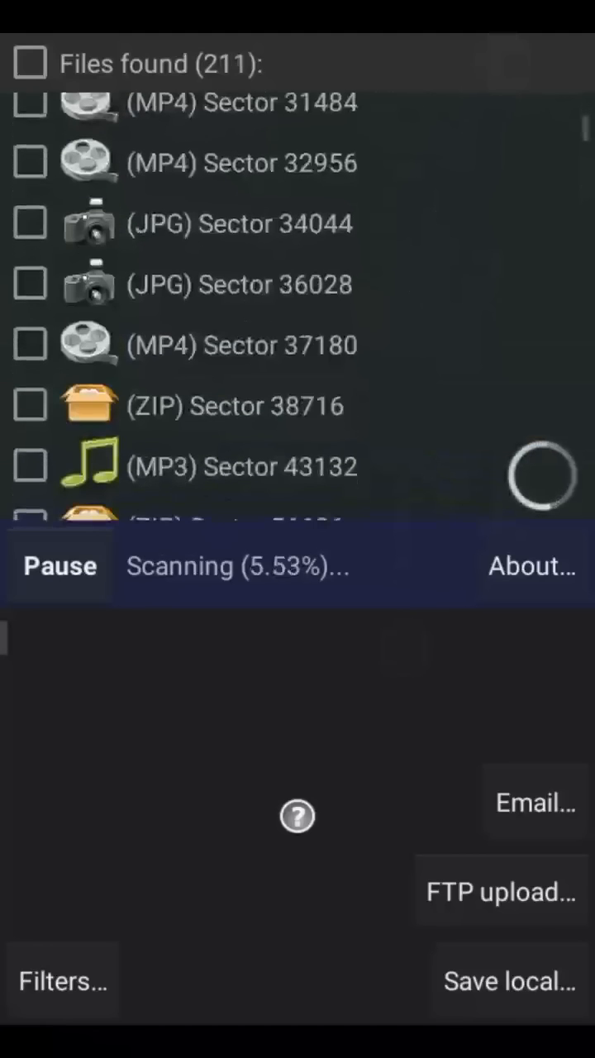
click(240, 284)
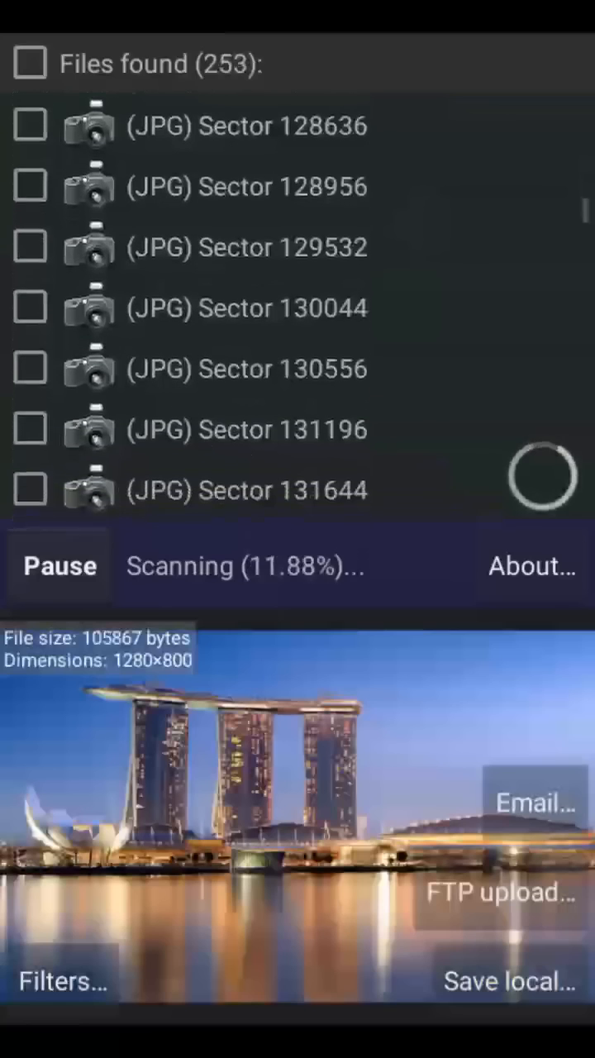
Pause the scan and dismiss the reminder that files must be ticked before saving
click(58, 566)
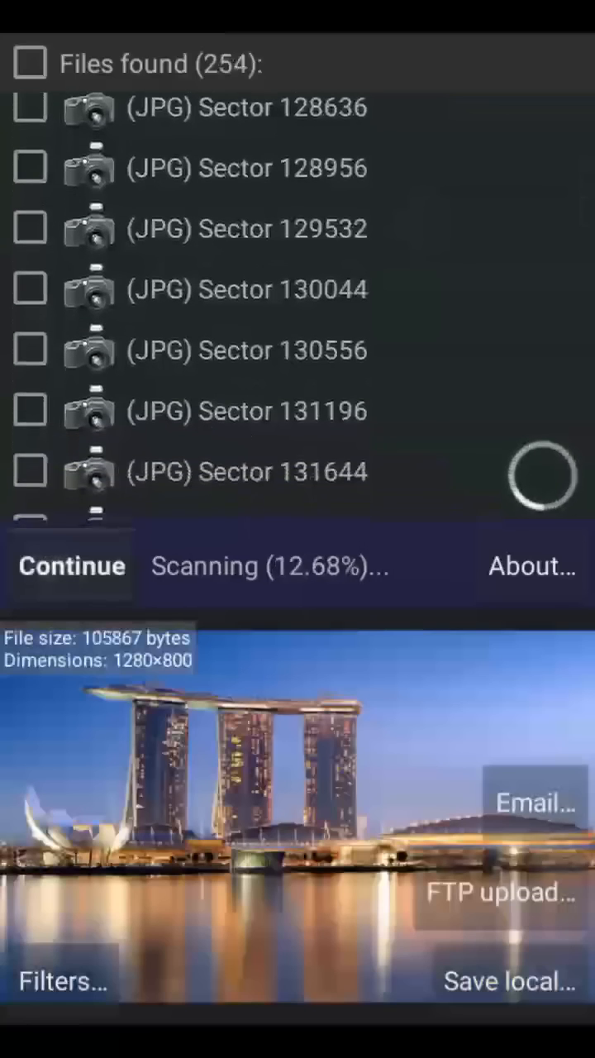
click(505, 982)
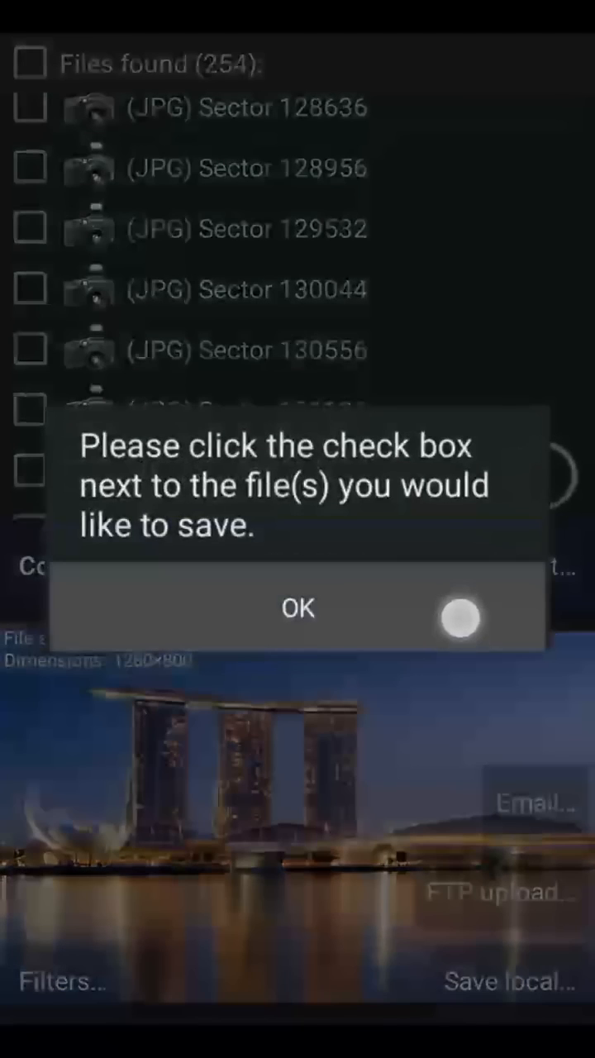
click(297, 608)
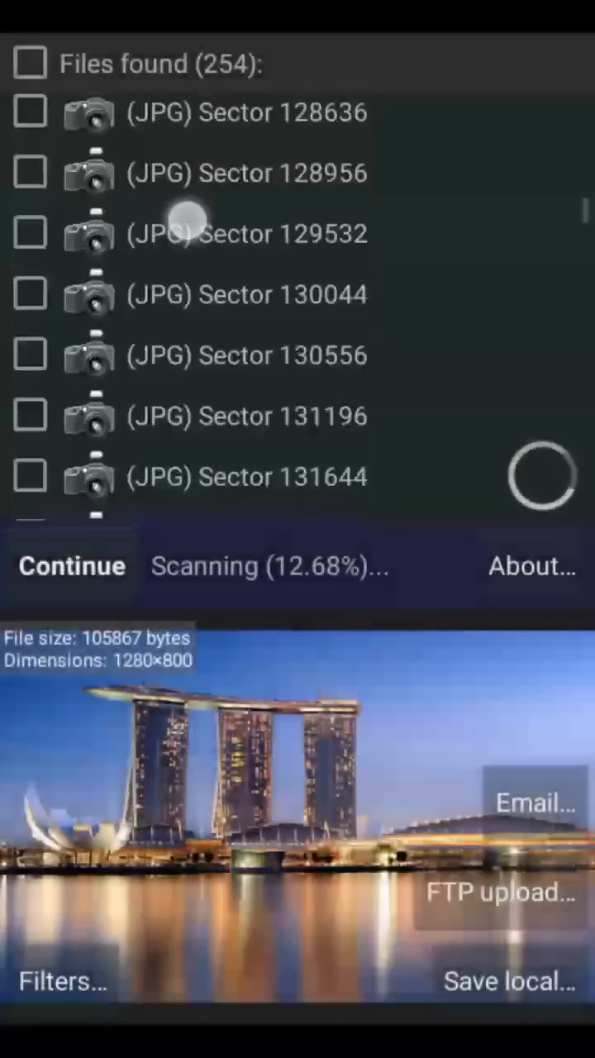
Mark the JPG files at sectors 130044 and 130556 for saving
click(31, 274)
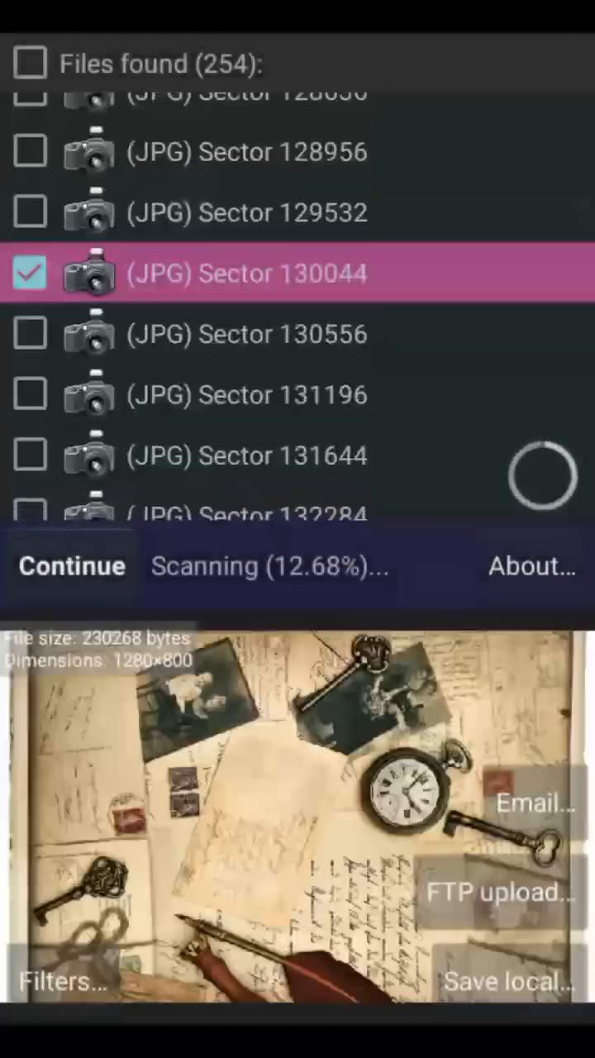
click(30, 334)
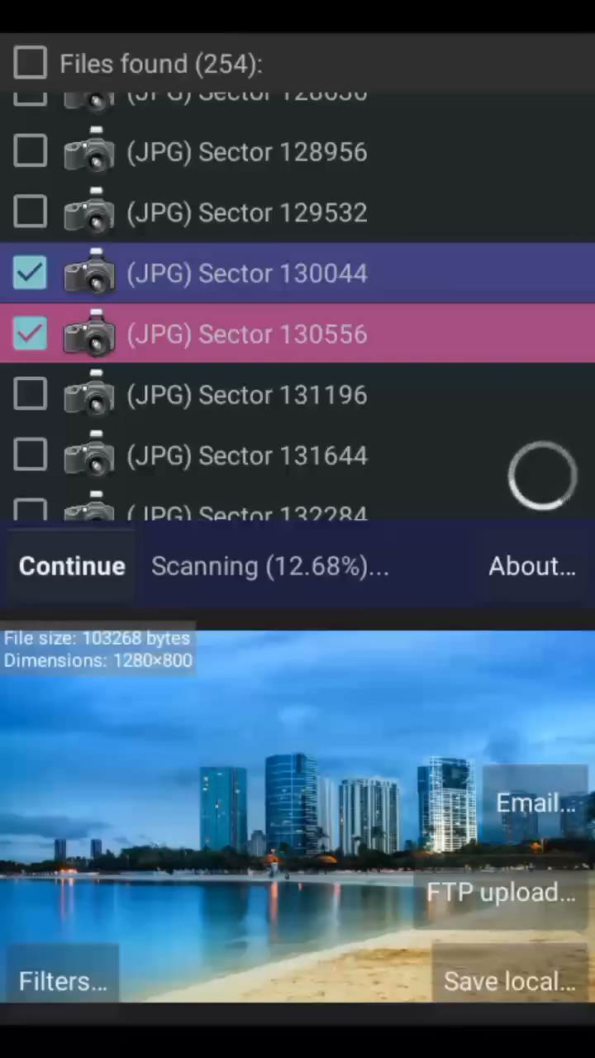
Save the two marked JPGs locally into /storage/sdcard0/backups
click(506, 982)
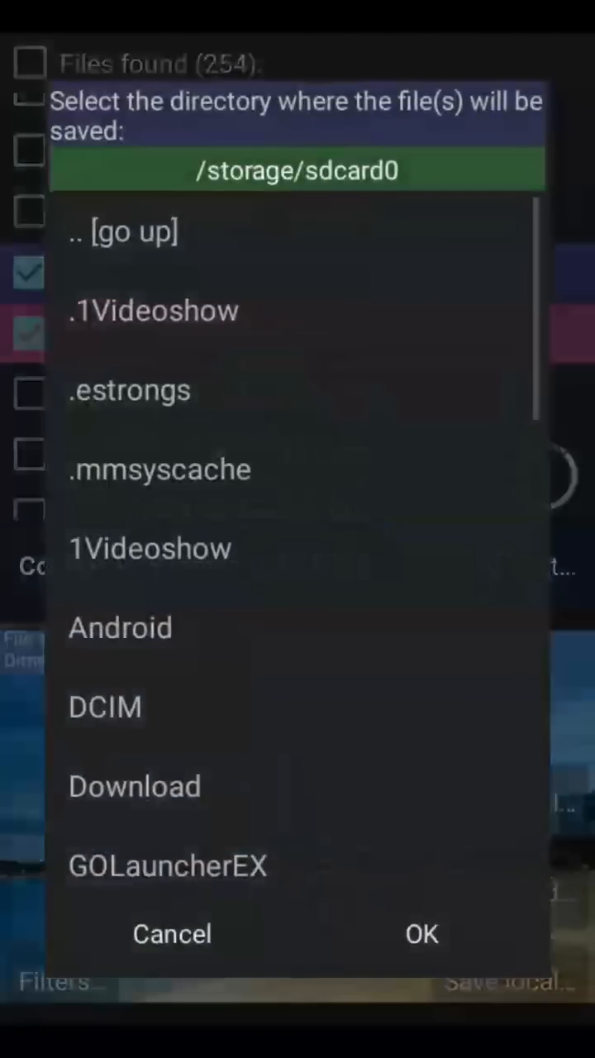
scroll(down, 3)
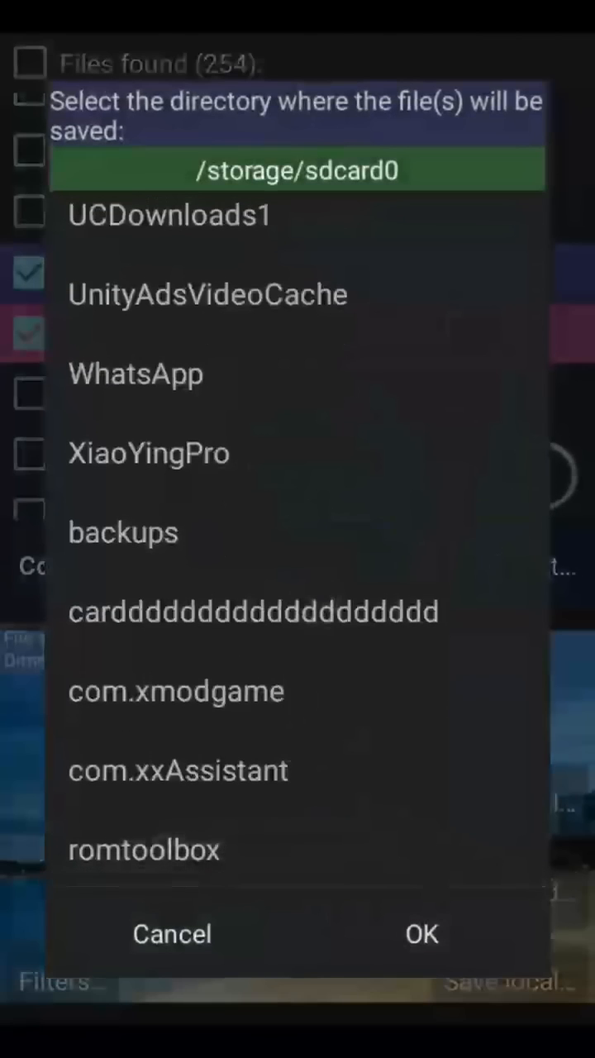
click(122, 533)
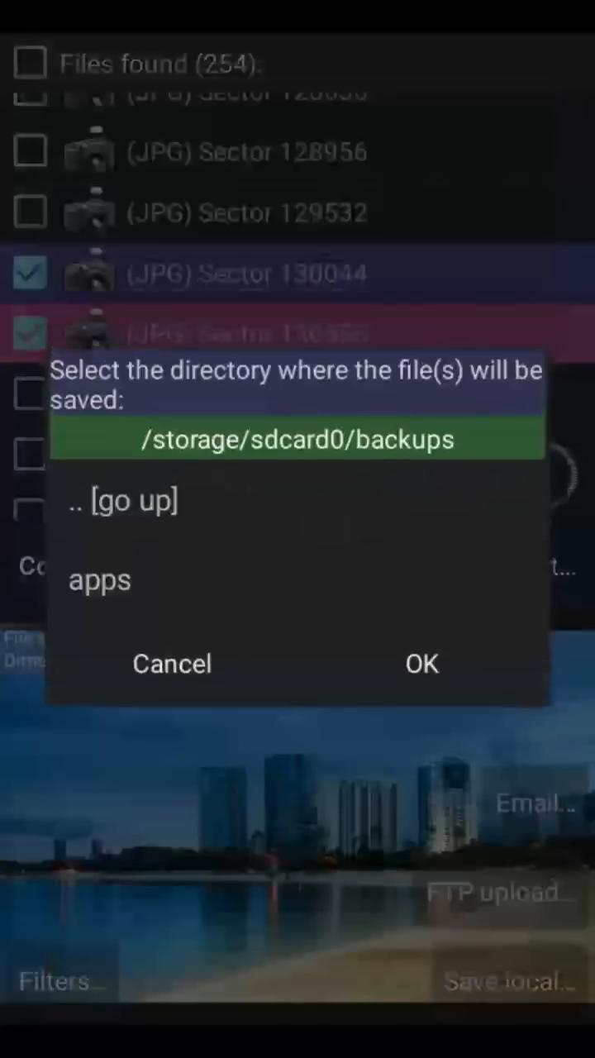
click(422, 664)
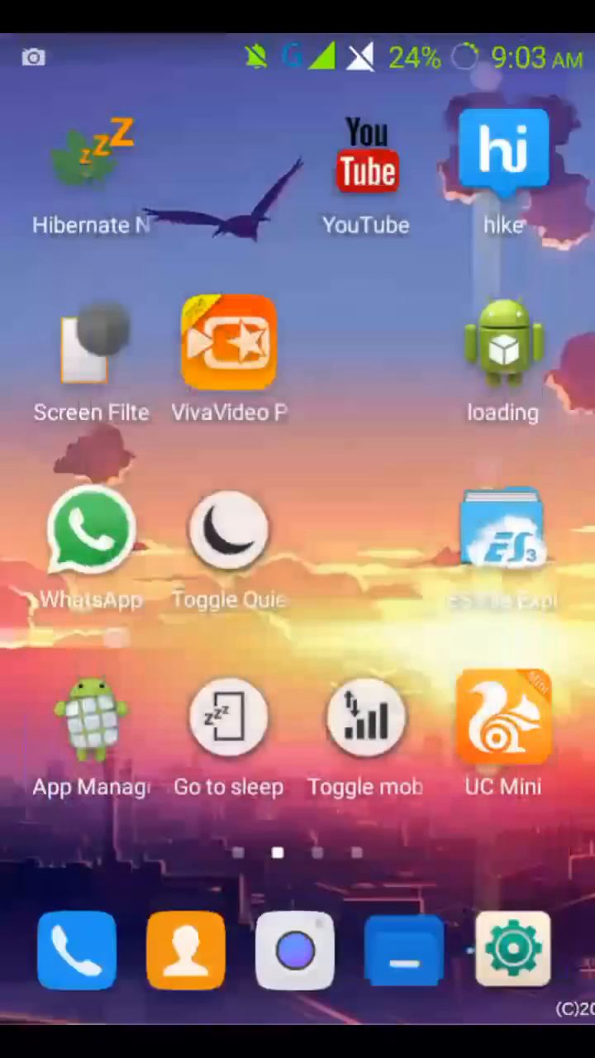
Launch ES File Explorer and unlock it with the password
click(503, 543)
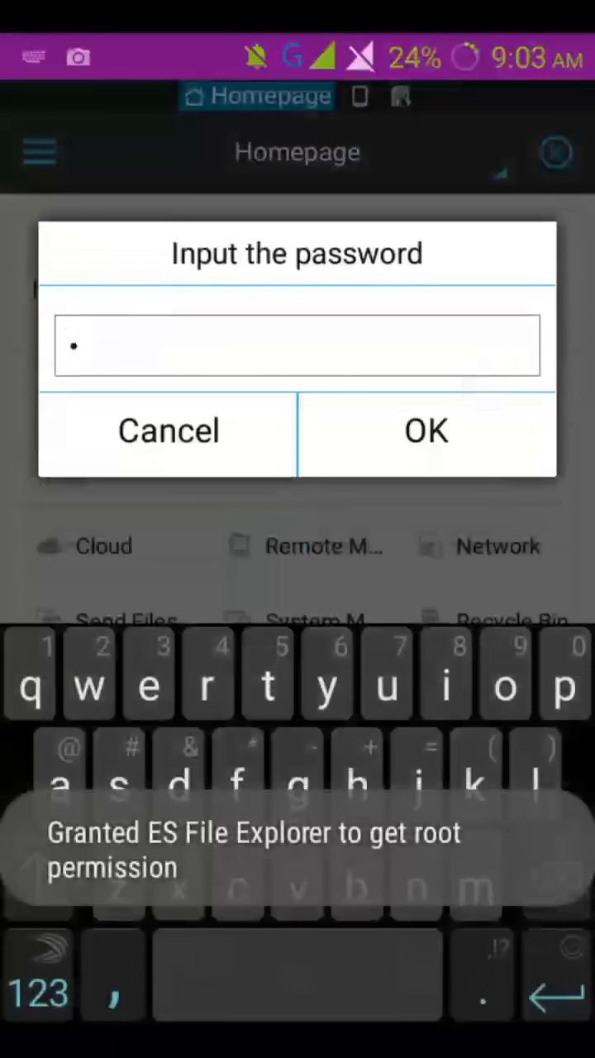
click(425, 430)
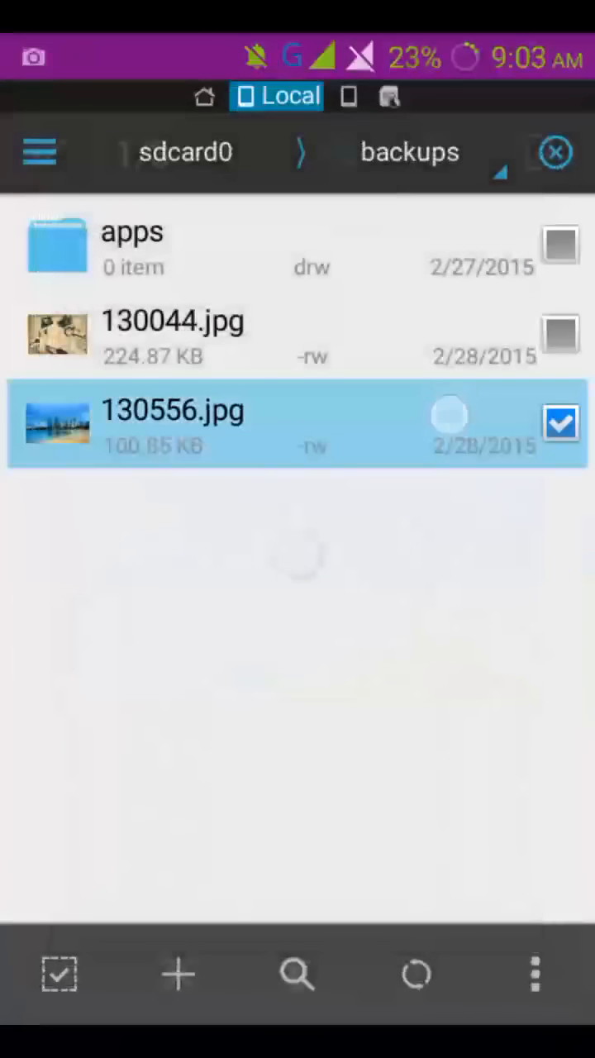
Delete 130044.jpg and 130556.jpg from sdcard0/backups
click(297, 975)
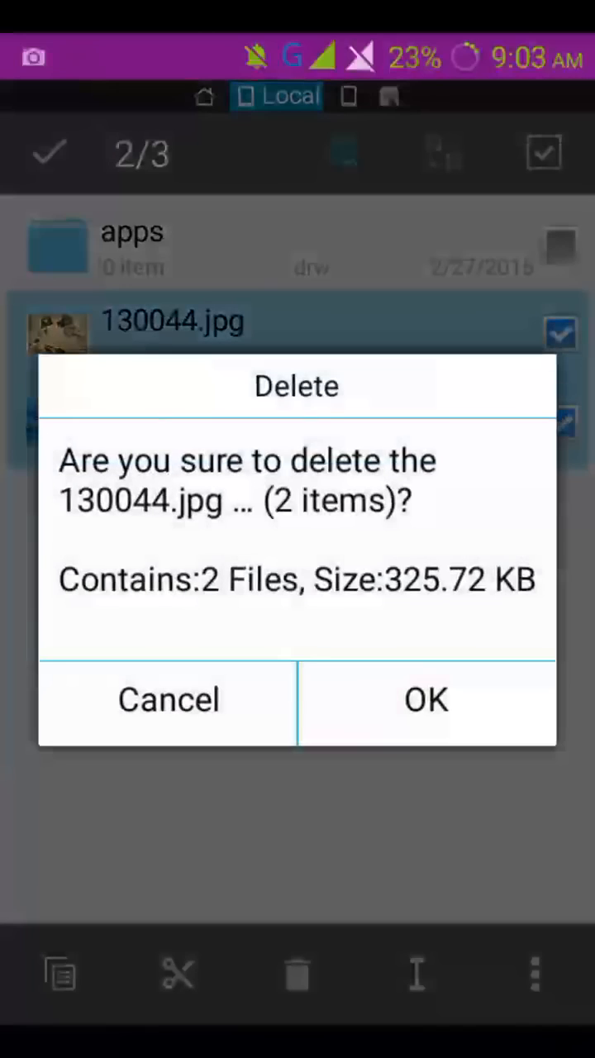
click(427, 699)
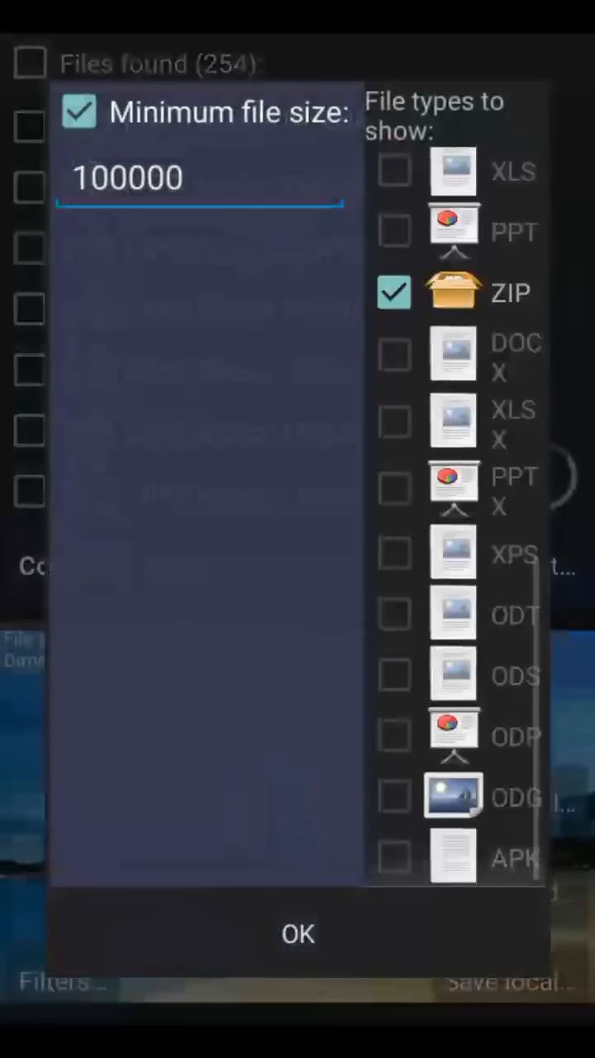
Apply the 100000-byte JPG/MP3/MP4/WAV/ZIP filter and return to the 254-file results
scroll(down, 3)
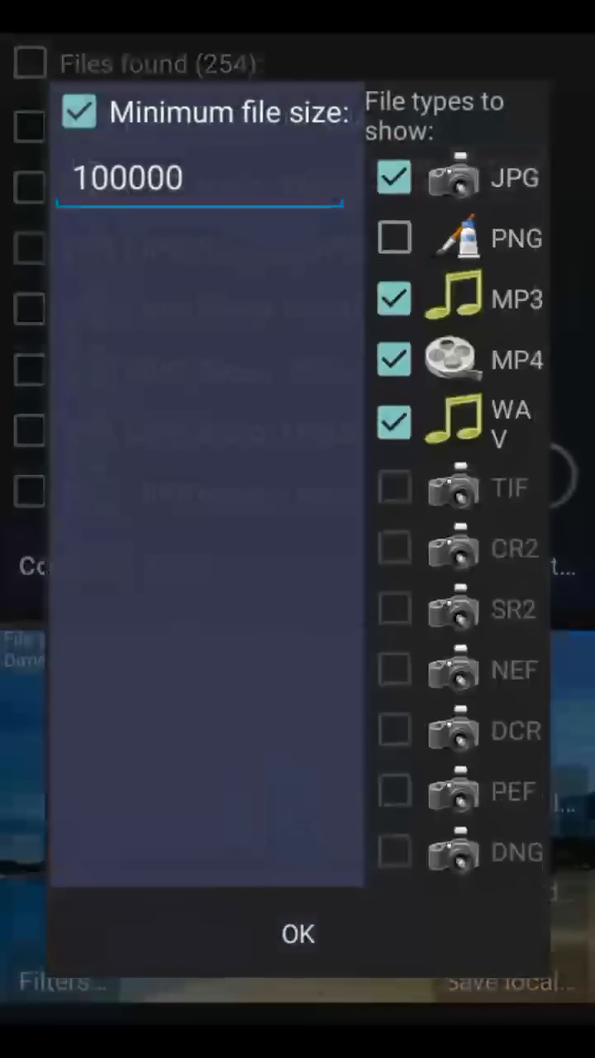
click(298, 933)
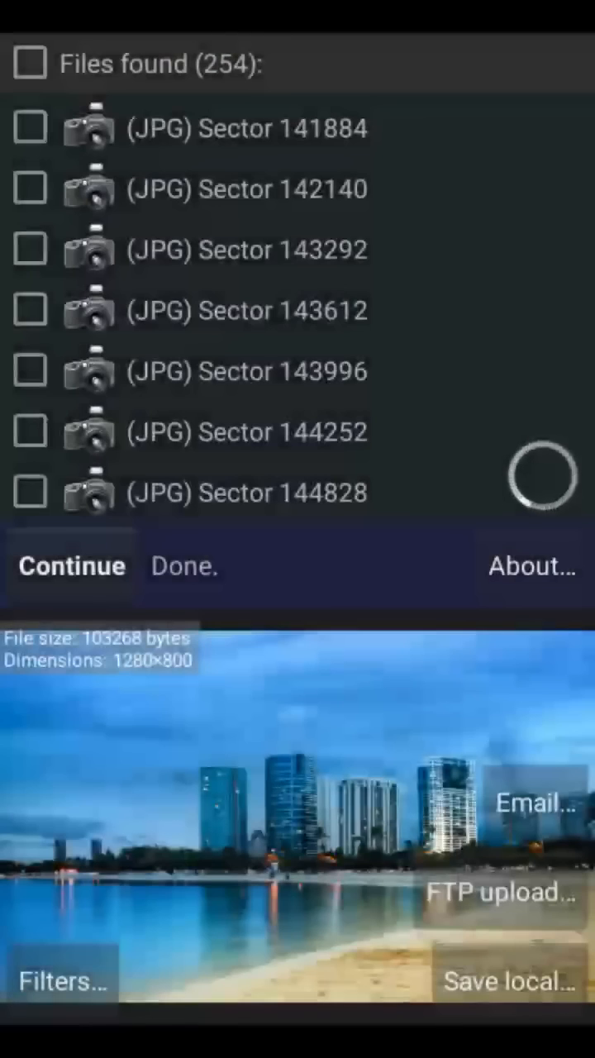